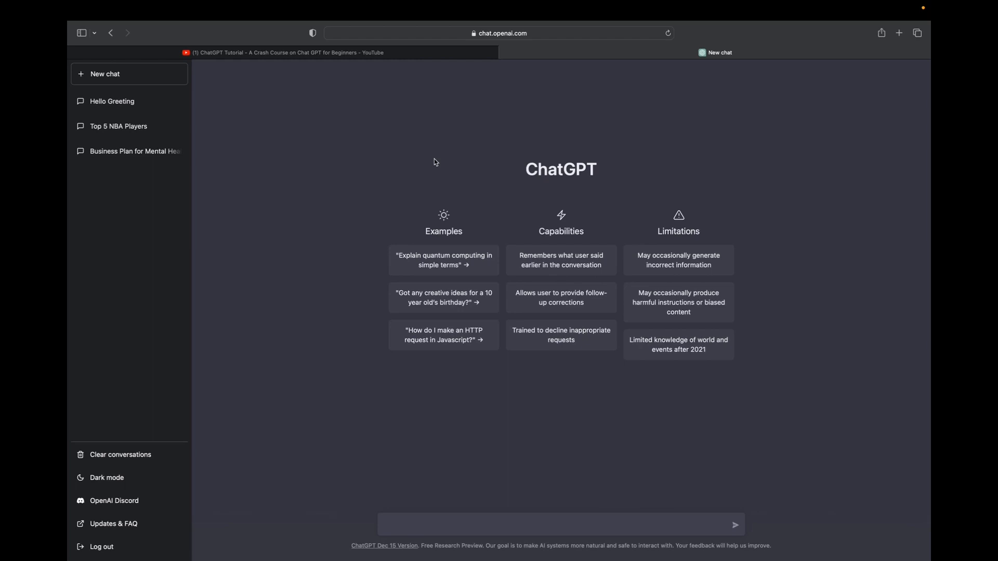
pyautogui.moveTo(736, 526)
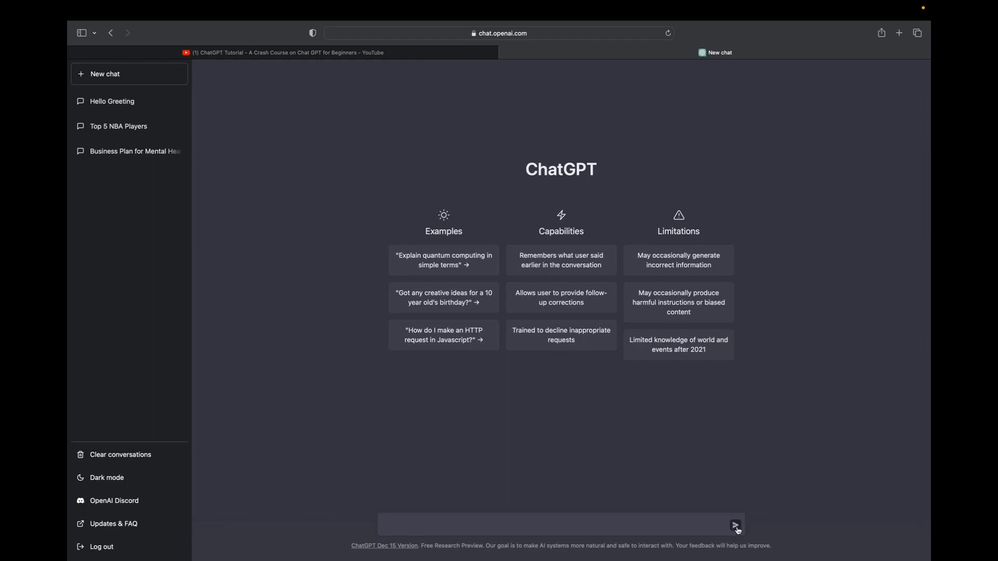
# Step: Submit the World War 2 tragedies essay prompt and receive the multi-paragraph essay
pyautogui.click(734, 525)
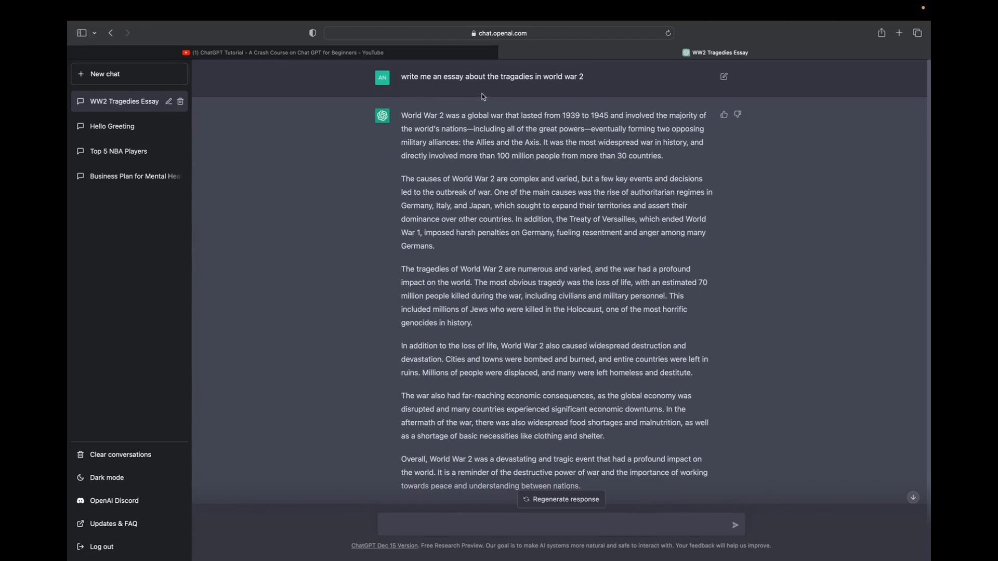
pyautogui.moveTo(572, 123)
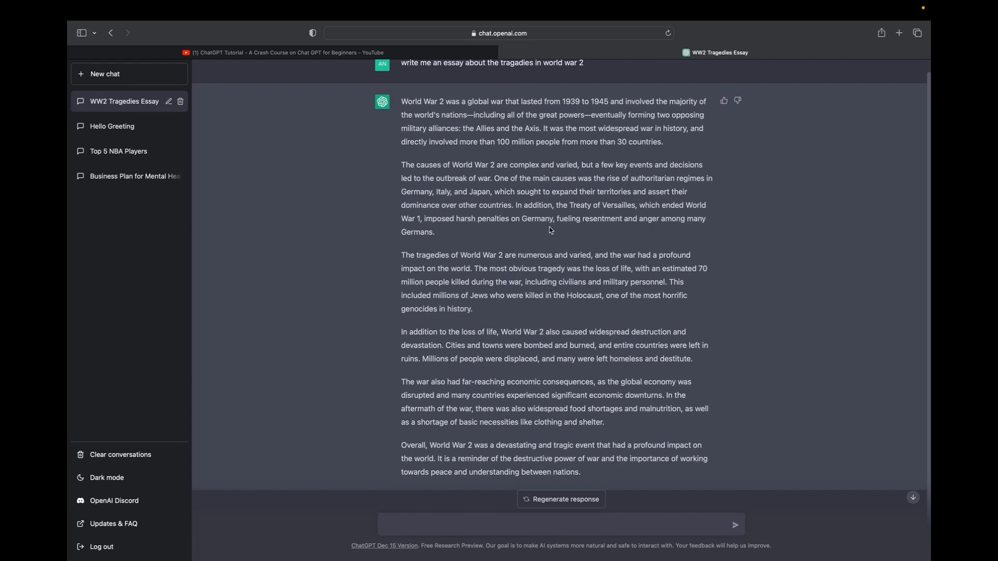
pyautogui.moveTo(566, 406)
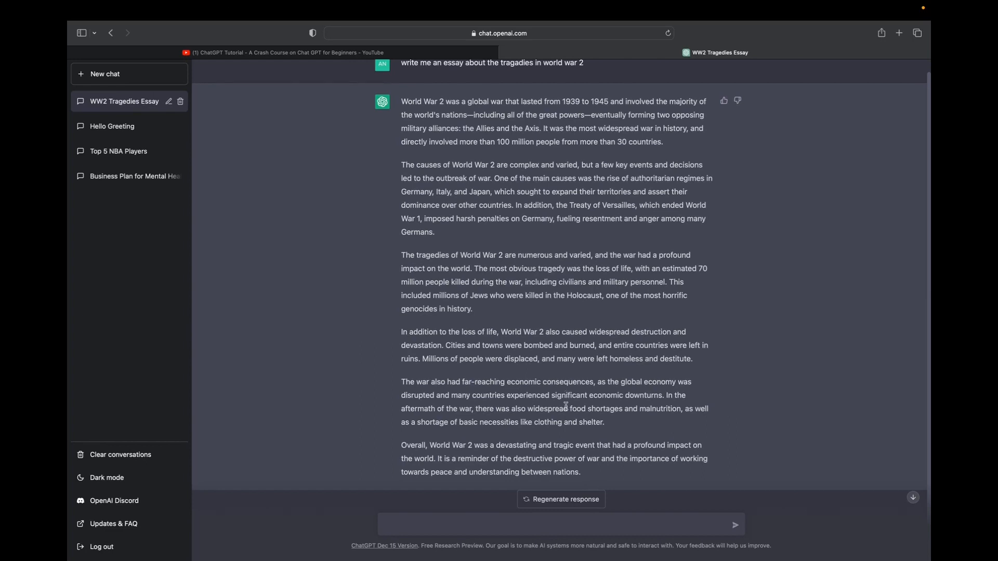
pyautogui.moveTo(530, 282)
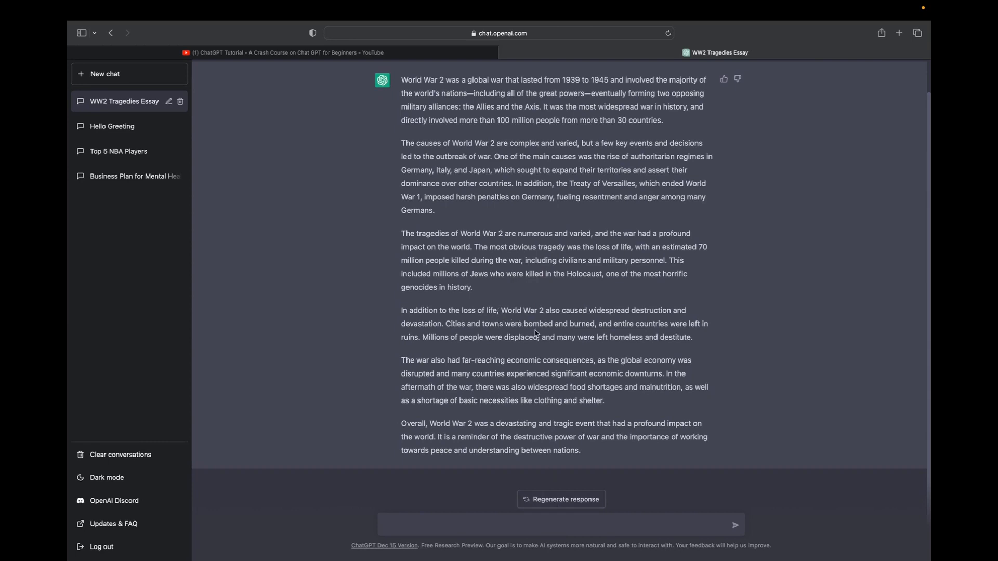
pyautogui.moveTo(588, 426)
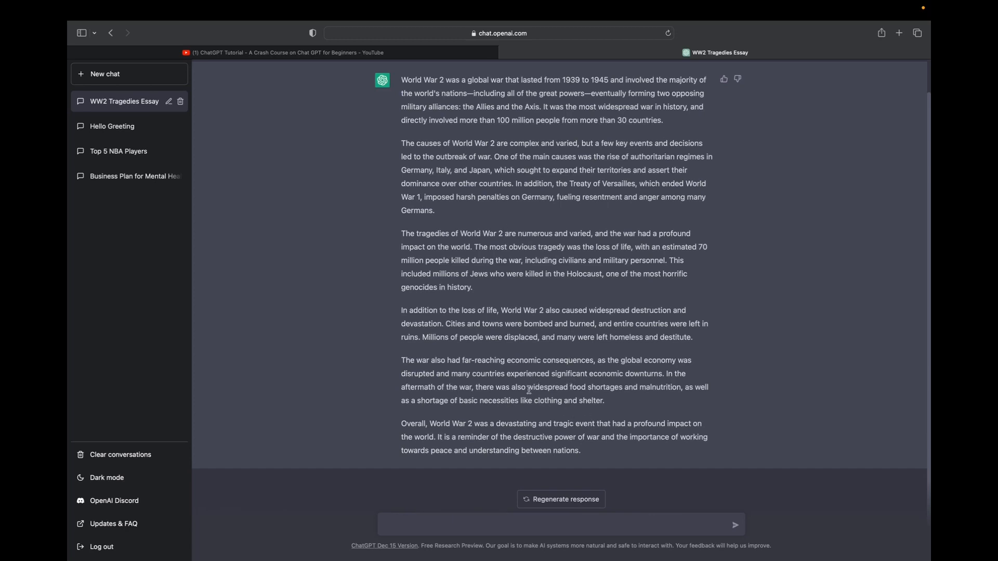
pyautogui.moveTo(542, 446)
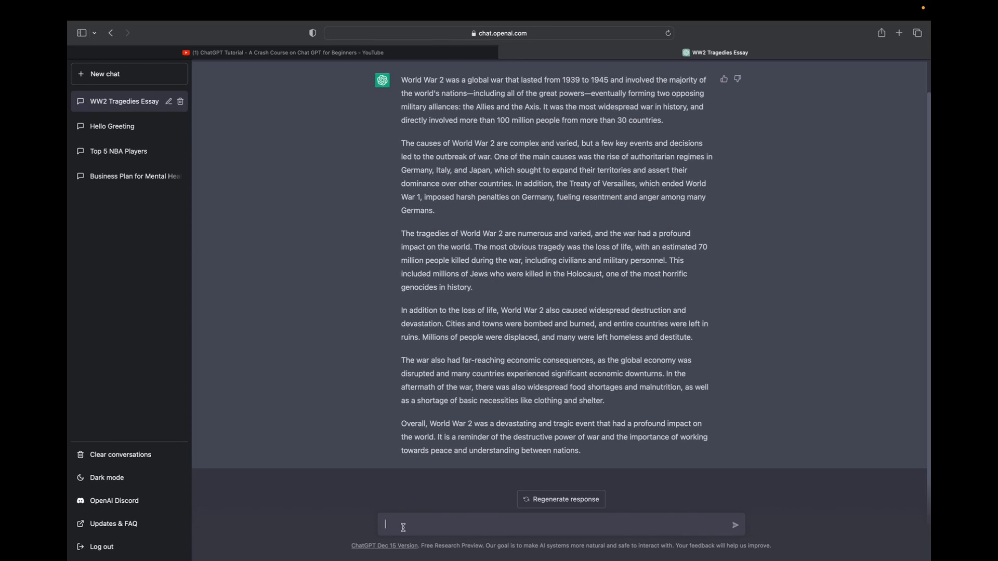
pyautogui.moveTo(450, 478)
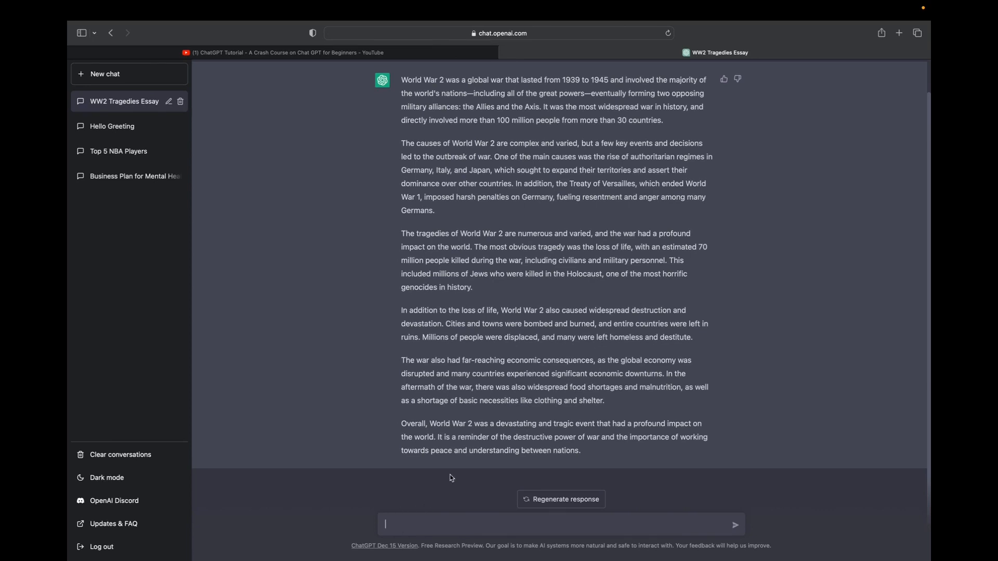
pyautogui.moveTo(497, 461)
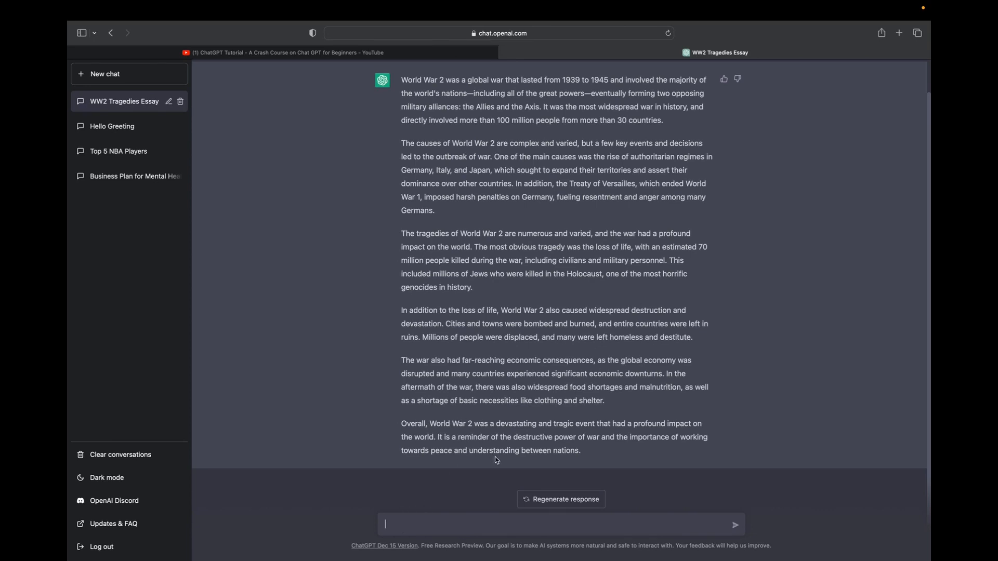
pyautogui.moveTo(462, 348)
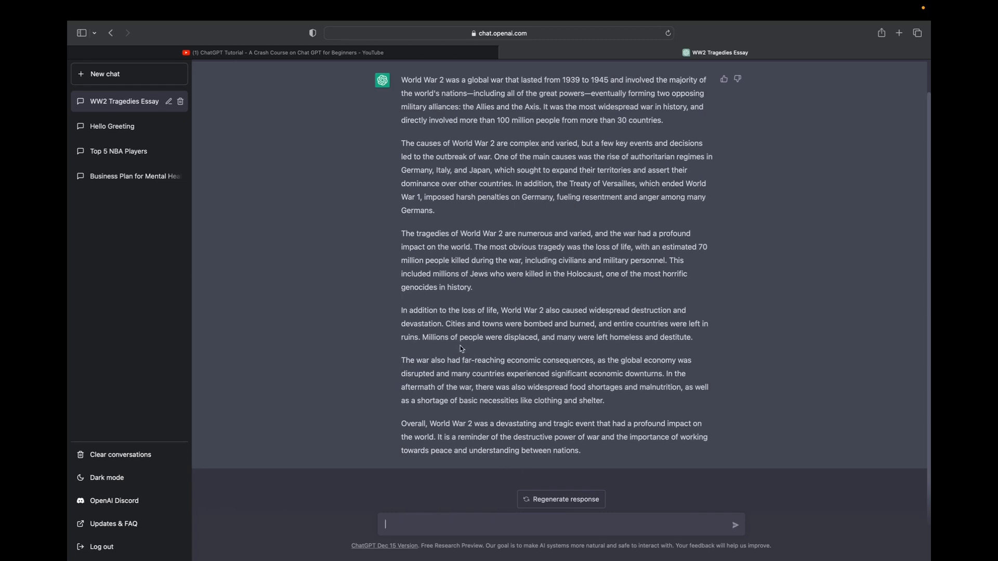
pyautogui.moveTo(499, 363)
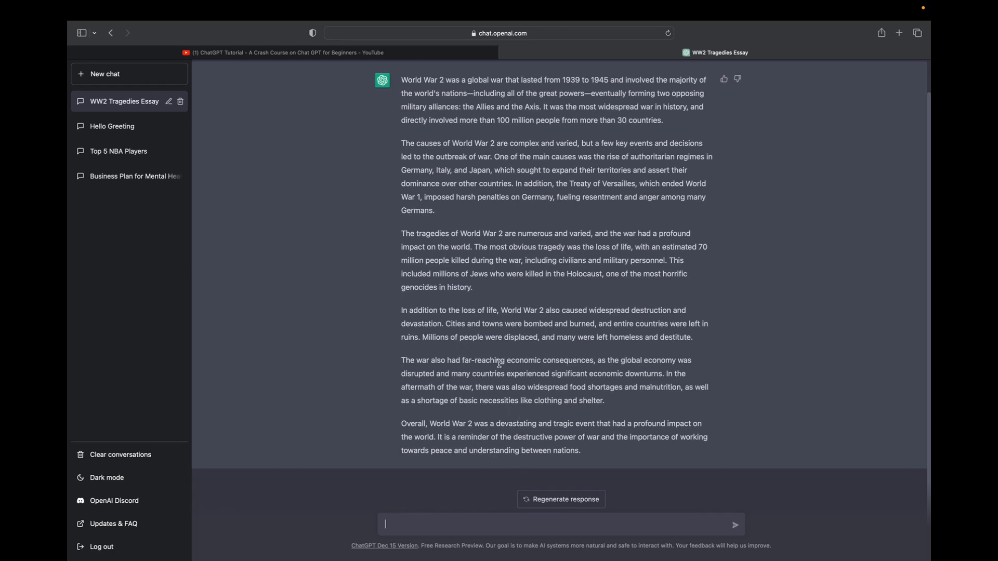